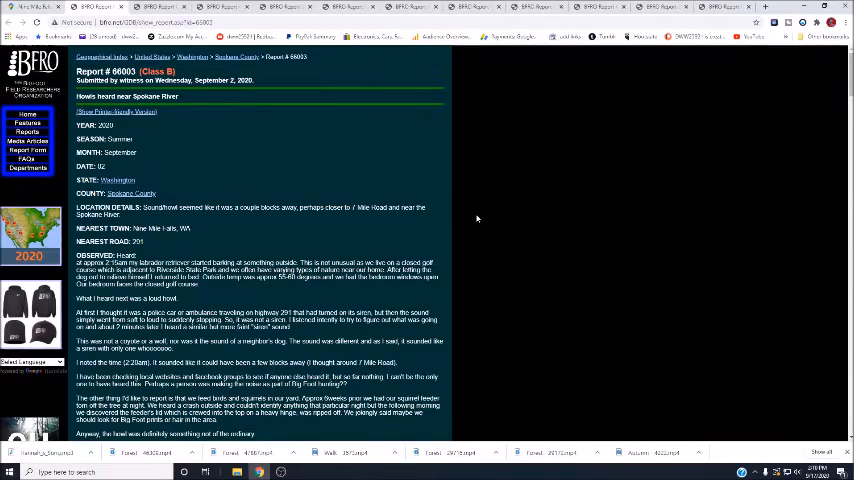
Scroll around the Nine Mile Falls satellite map and its place details to survey the area
scroll(down, 3)
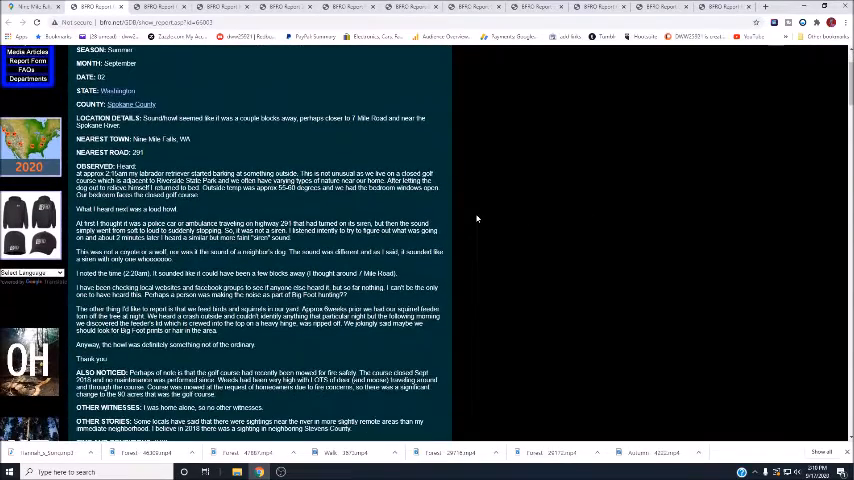
scroll(down, 3)
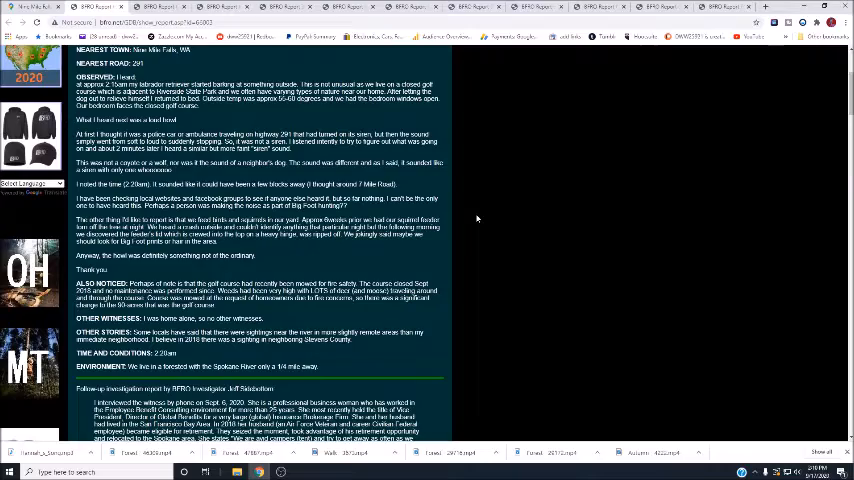
scroll(down, 3)
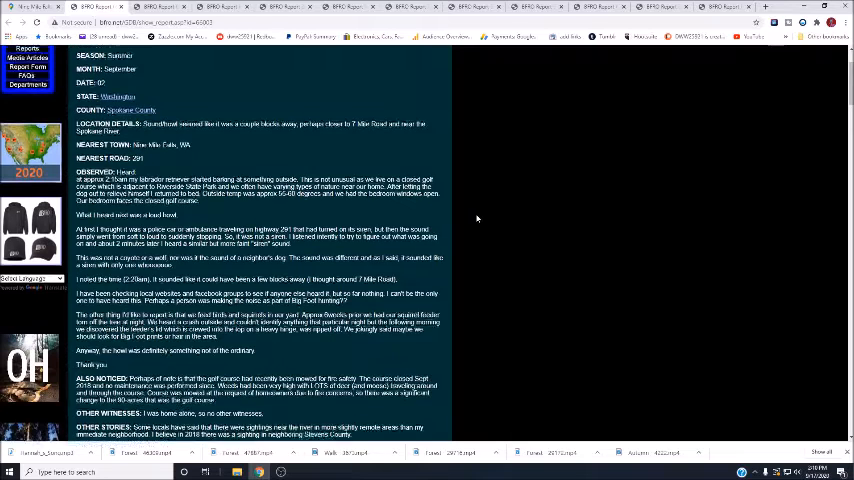
scroll(up, 3)
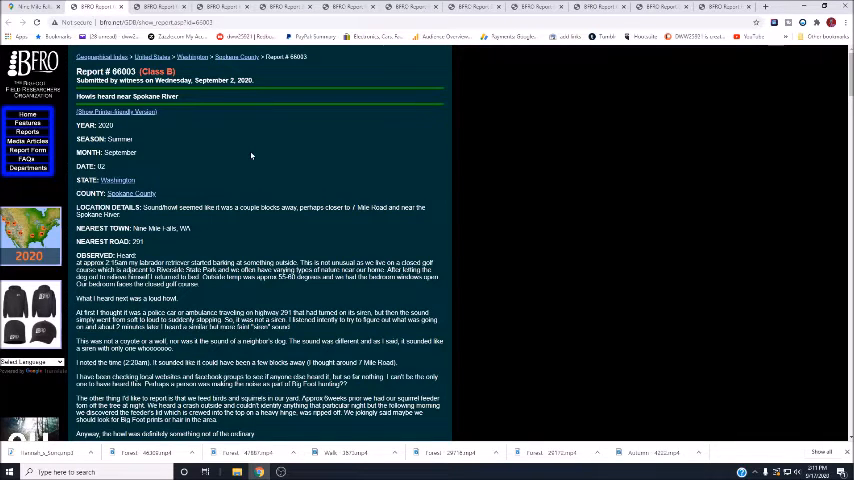
scroll(down, 3)
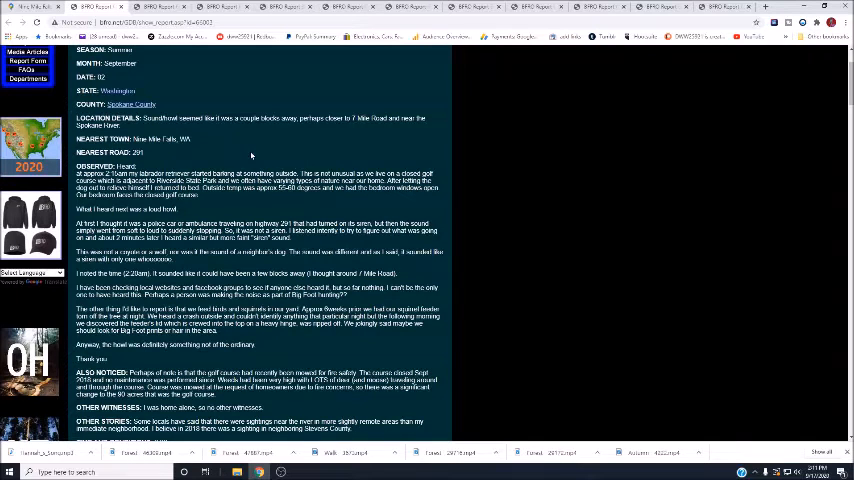
scroll(down, 3)
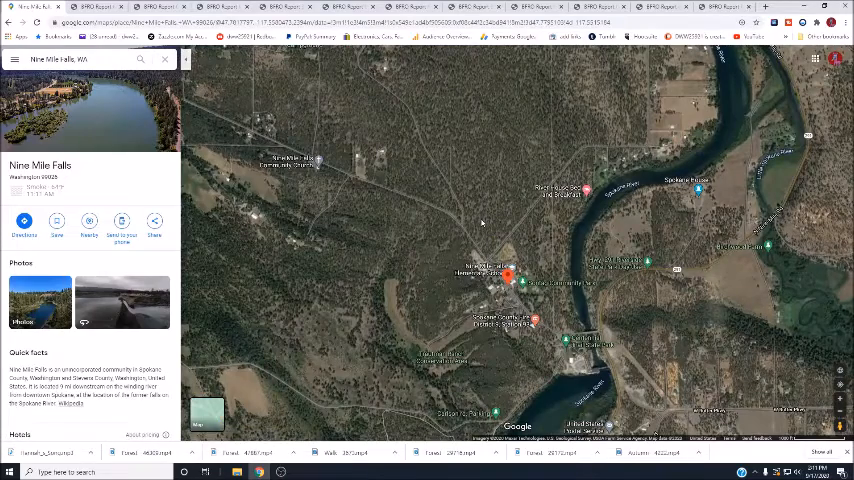
mouse_move(470, 208)
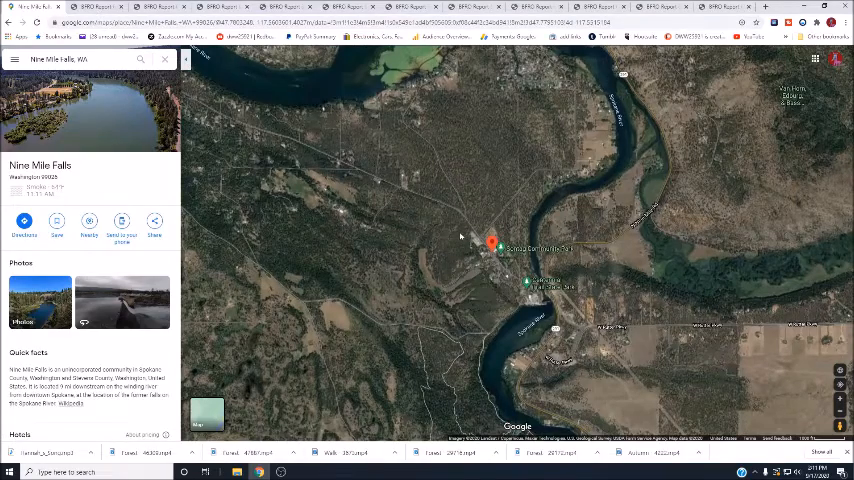
scroll(down, 3)
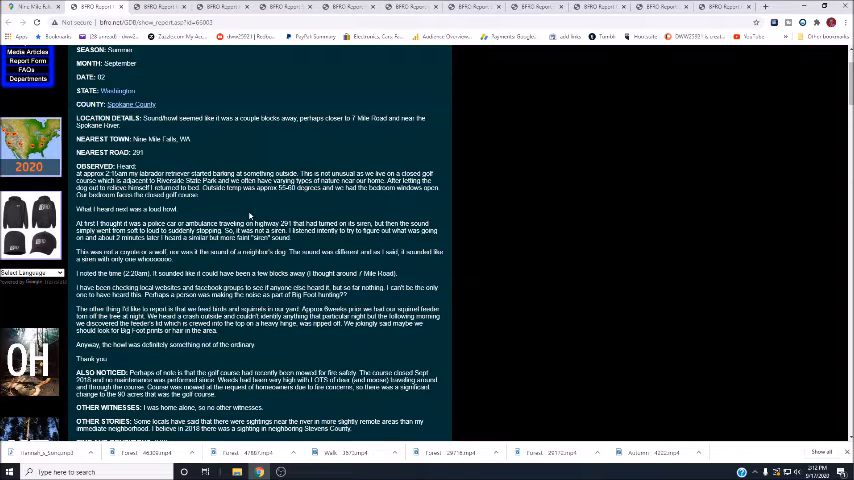
Scroll further down report 66003 to keep reading the observation section
scroll(down, 3)
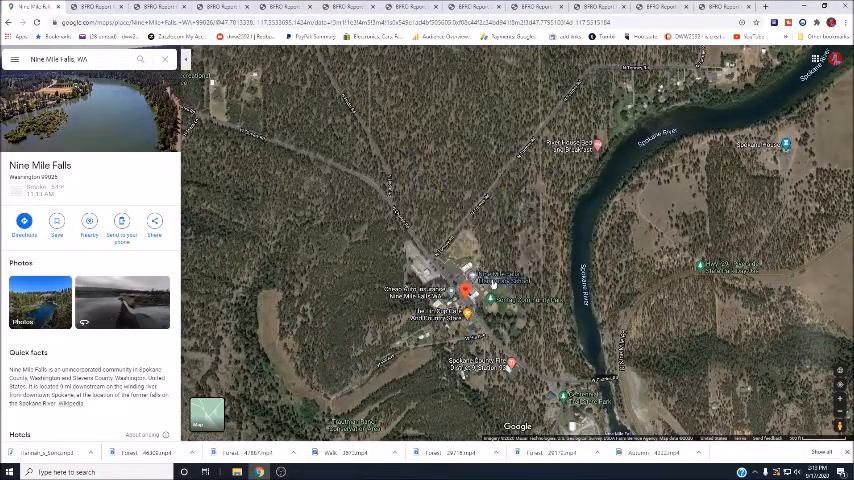
Zoom the satellite view in on the town of Nine Mile Falls beside the river
click(468, 292)
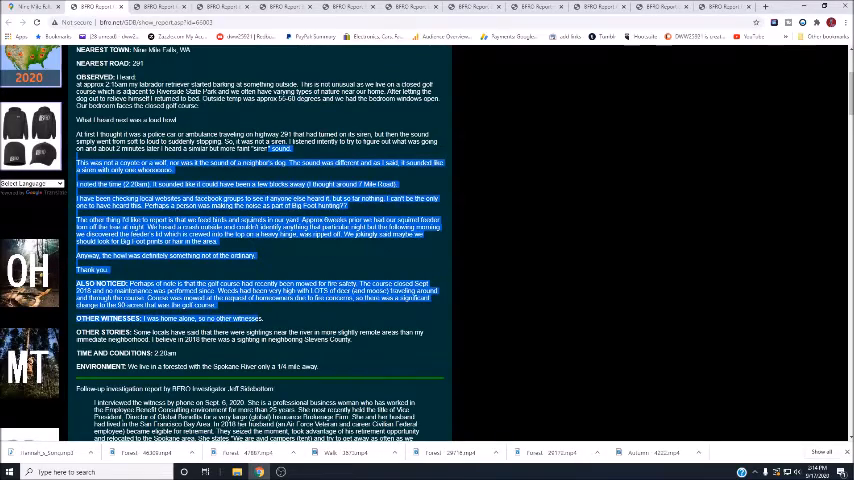
scroll(down, 3)
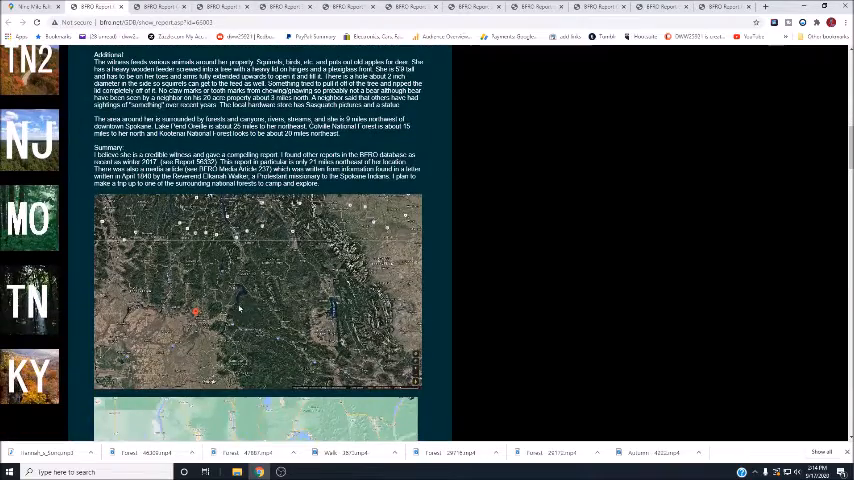
mouse_move(244, 318)
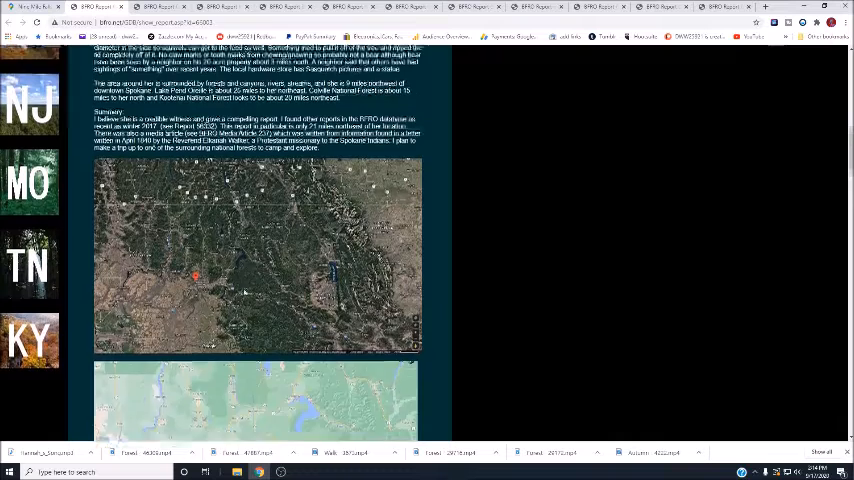
right_click(196, 312)
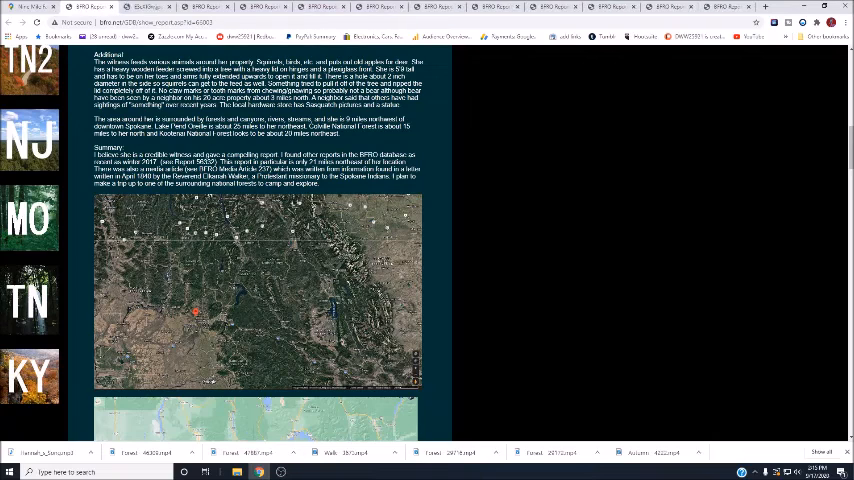
click(256, 290)
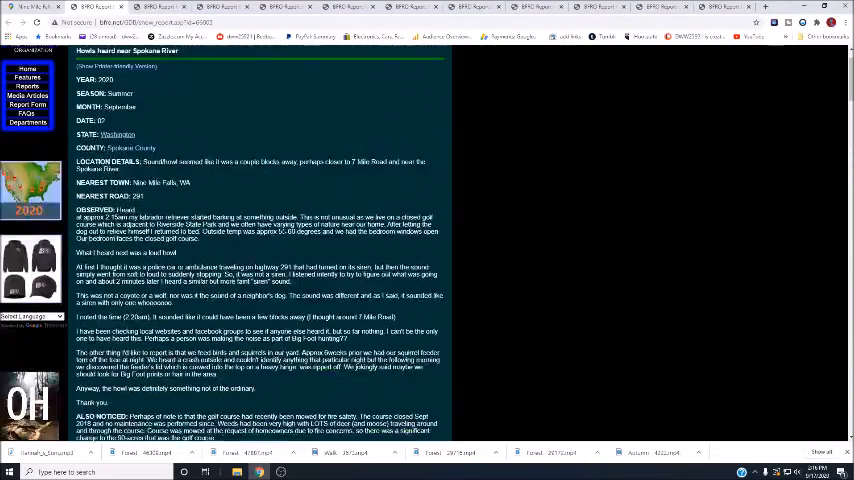
scroll(down, 3)
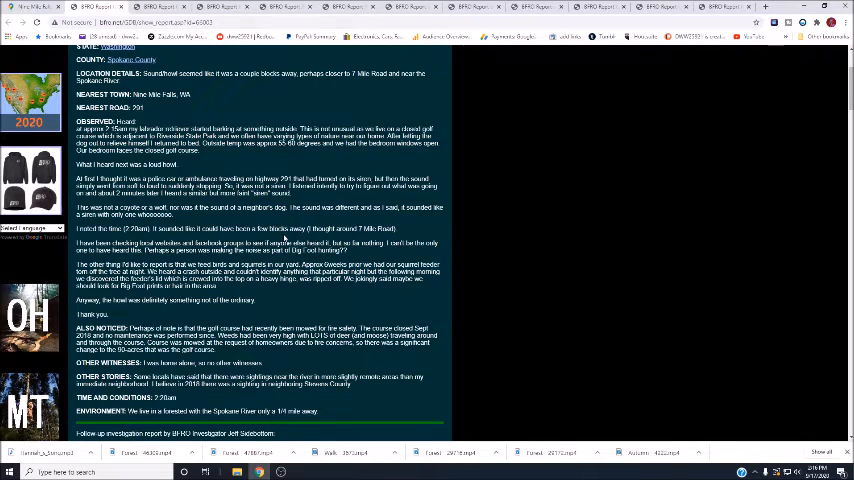
scroll(down, 3)
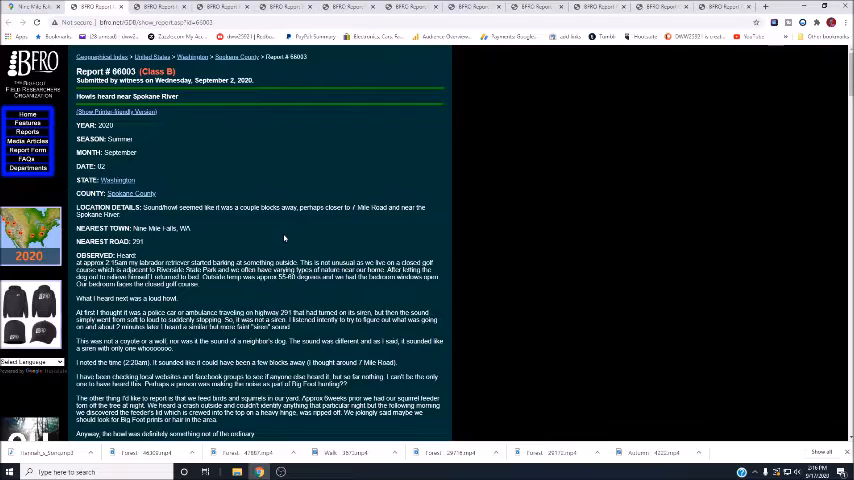
scroll(down, 3)
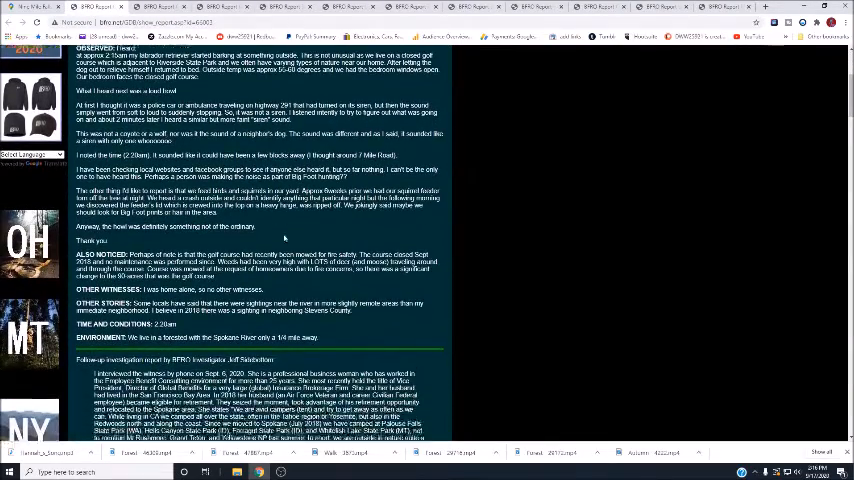
scroll(down, 3)
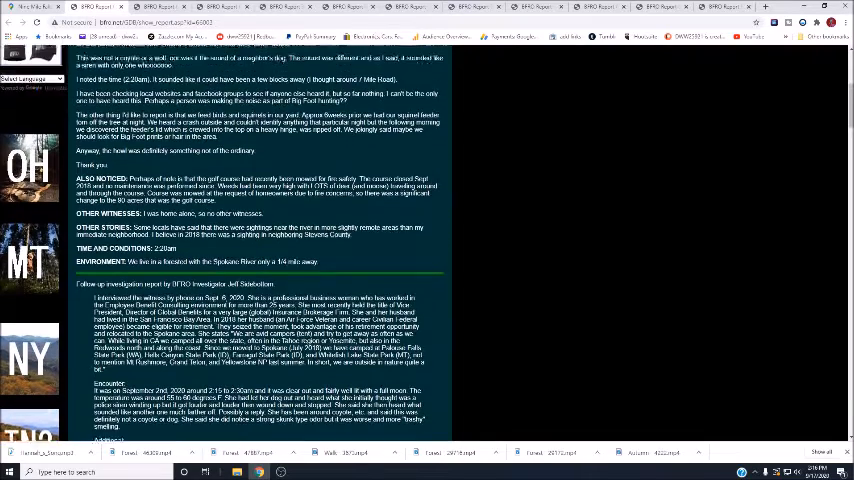
scroll(down, 3)
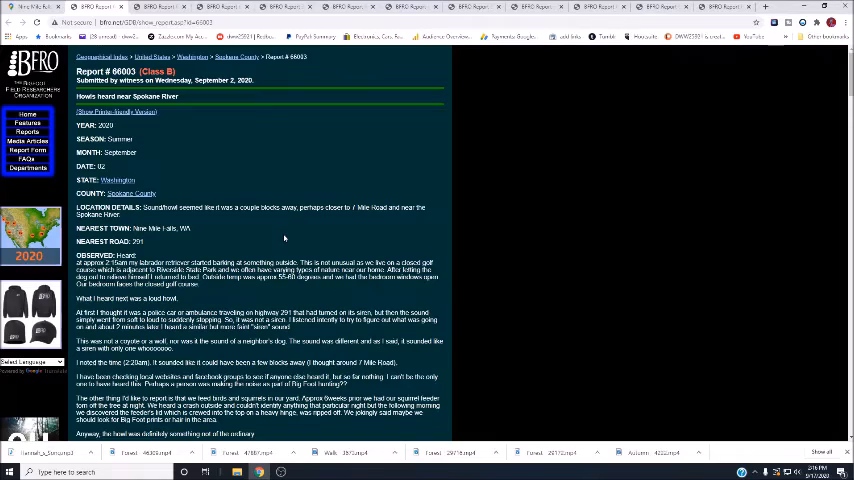
scroll(down, 3)
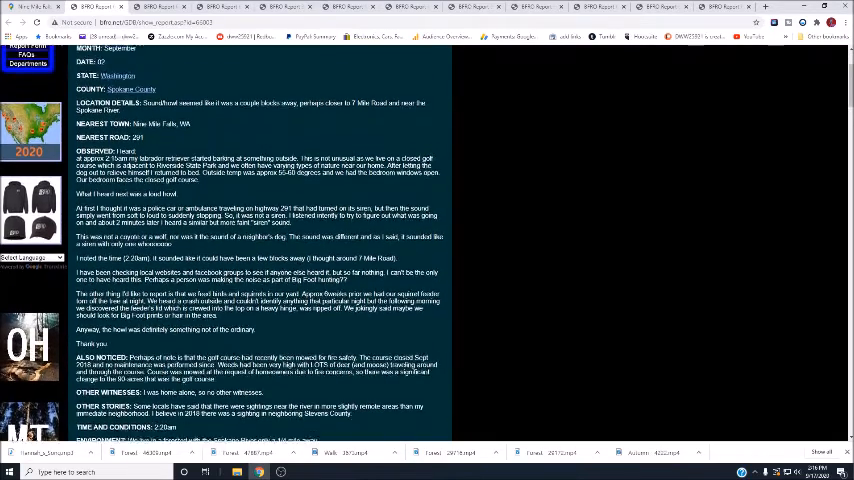